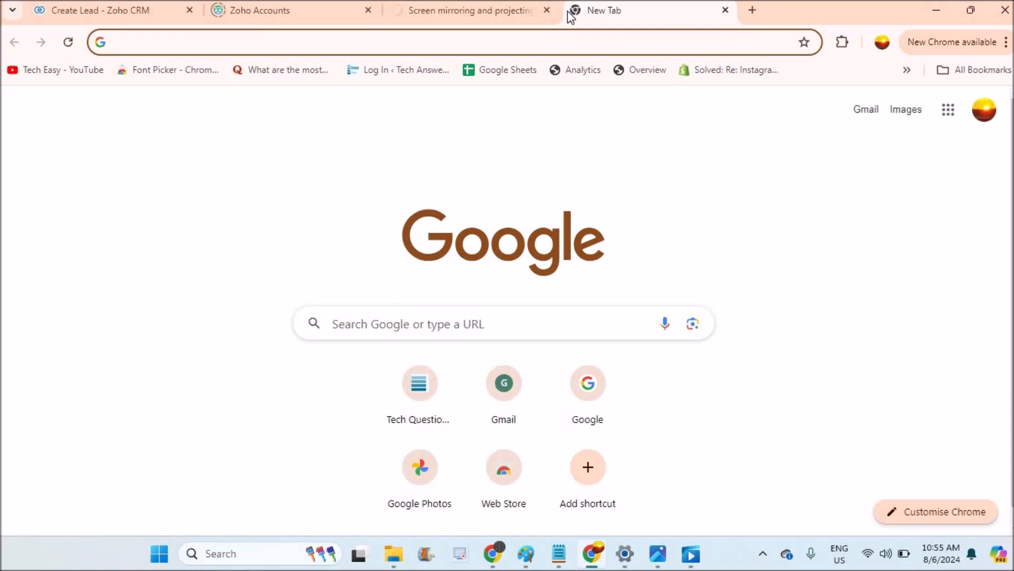
# Load google.com in the blank new Chrome tab
pyautogui.click(259, 41)
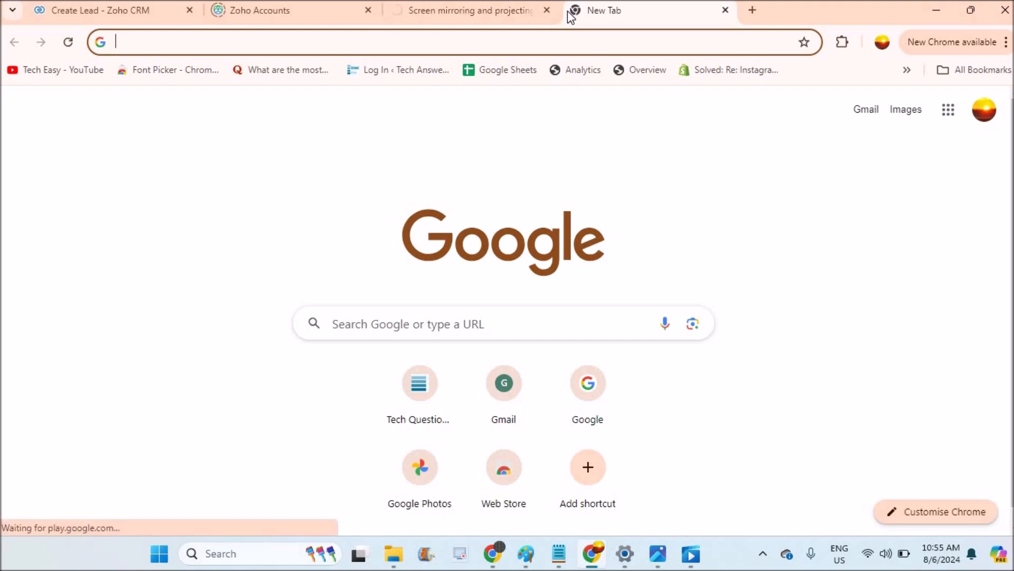
pyautogui.click(453, 41)
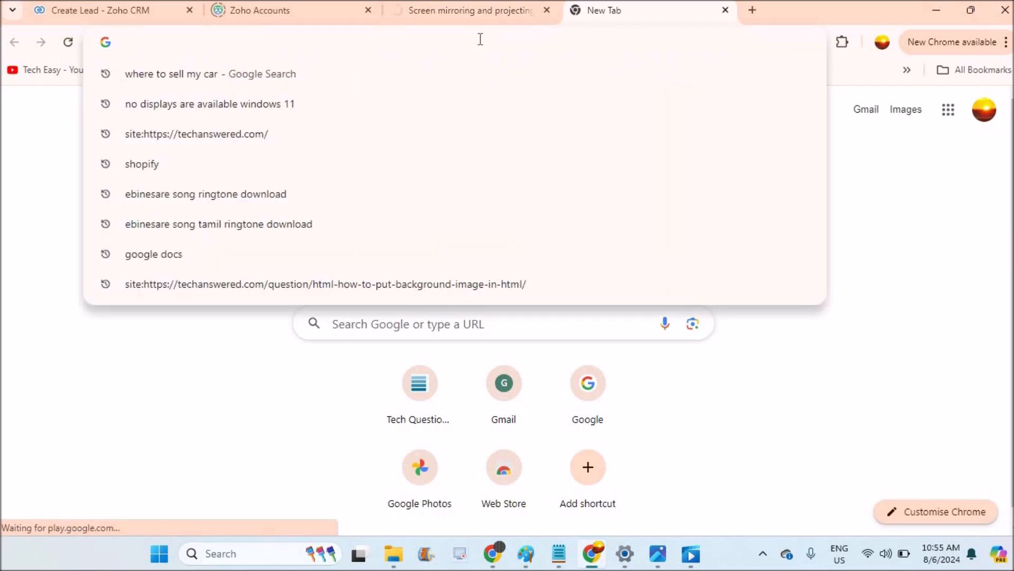
pyautogui.write('gooo')
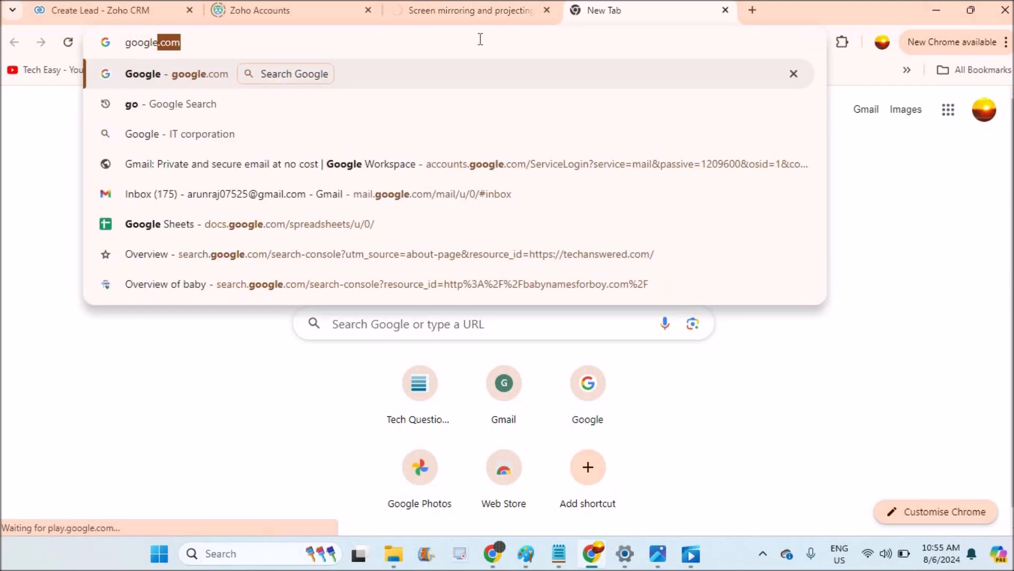
pyautogui.press('Enter')
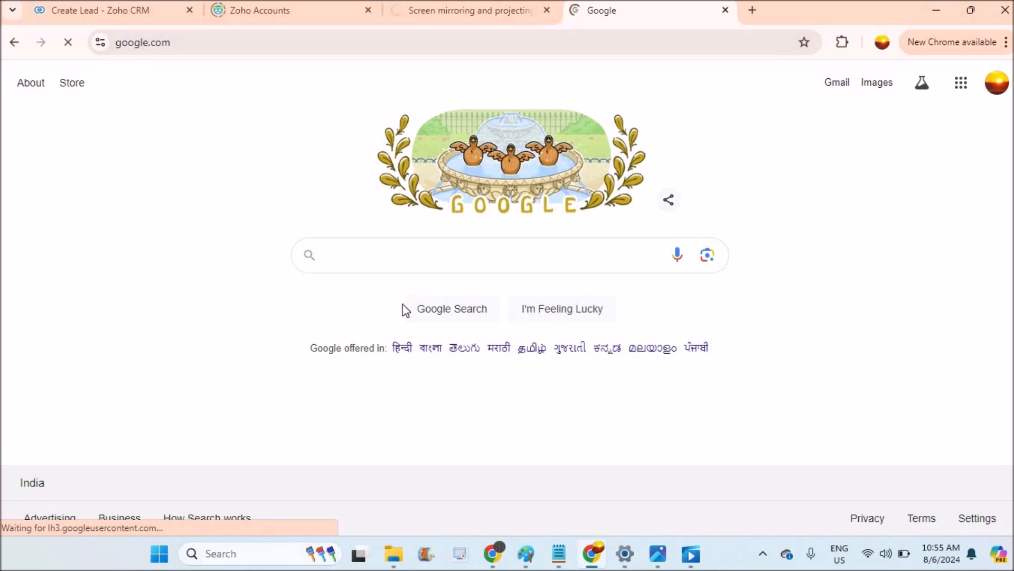
# Open Search settings from the Google homepage's bottom-right Settings menu
pyautogui.click(453, 254)
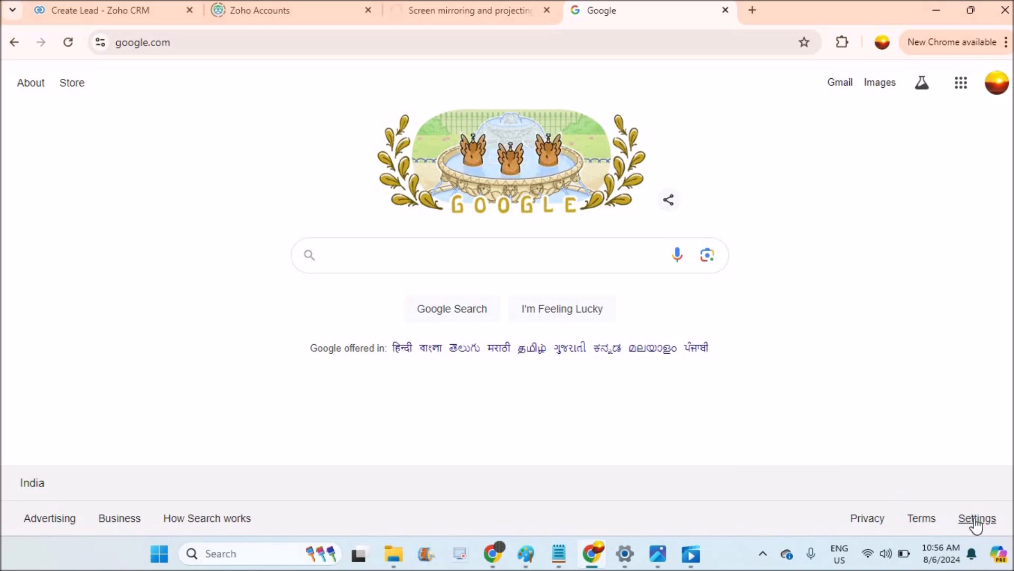
pyautogui.click(977, 518)
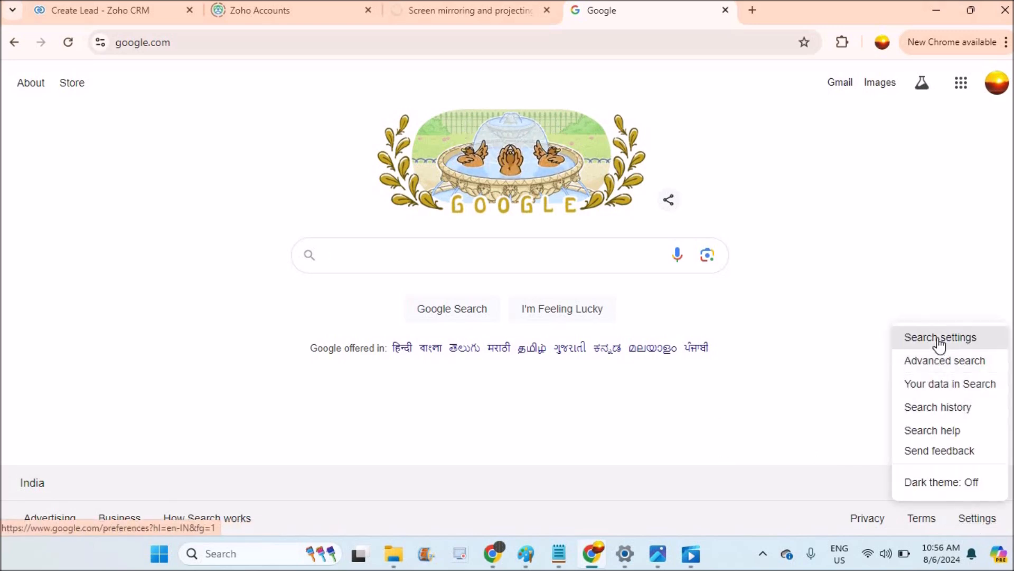
pyautogui.click(940, 337)
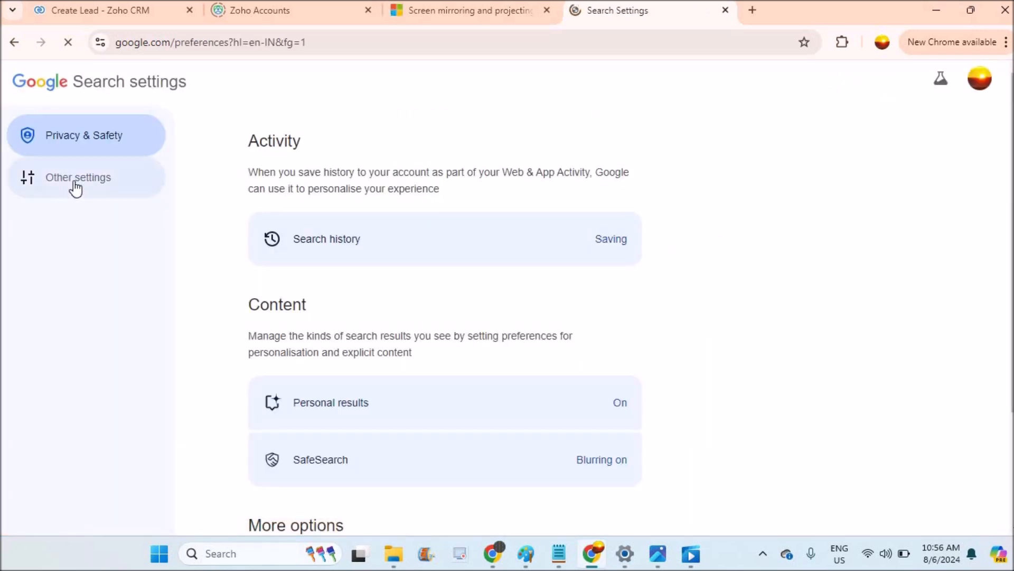
# Set the display language to español (Spanish) under Language and region and confirm
pyautogui.click(78, 177)
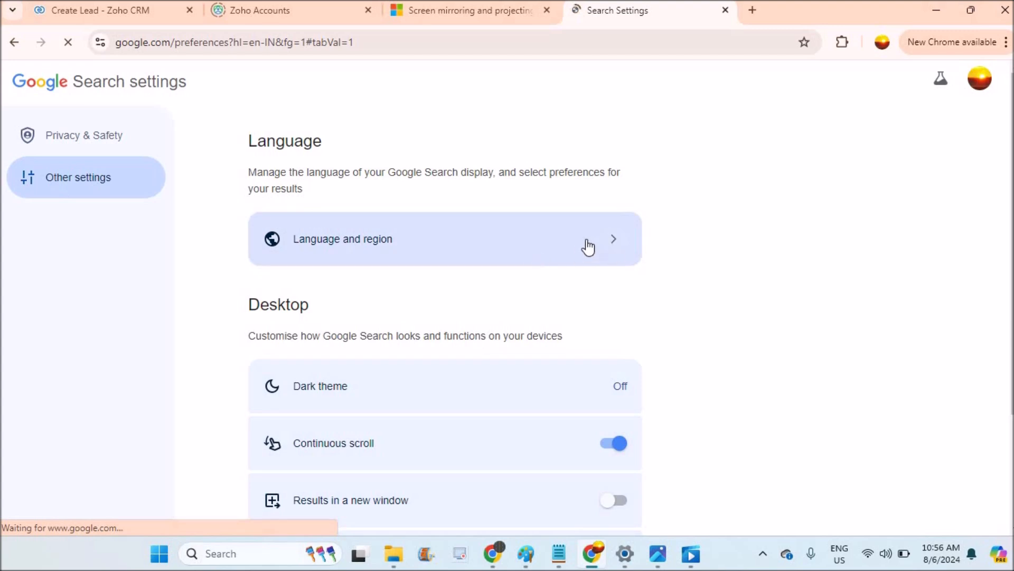
pyautogui.click(445, 238)
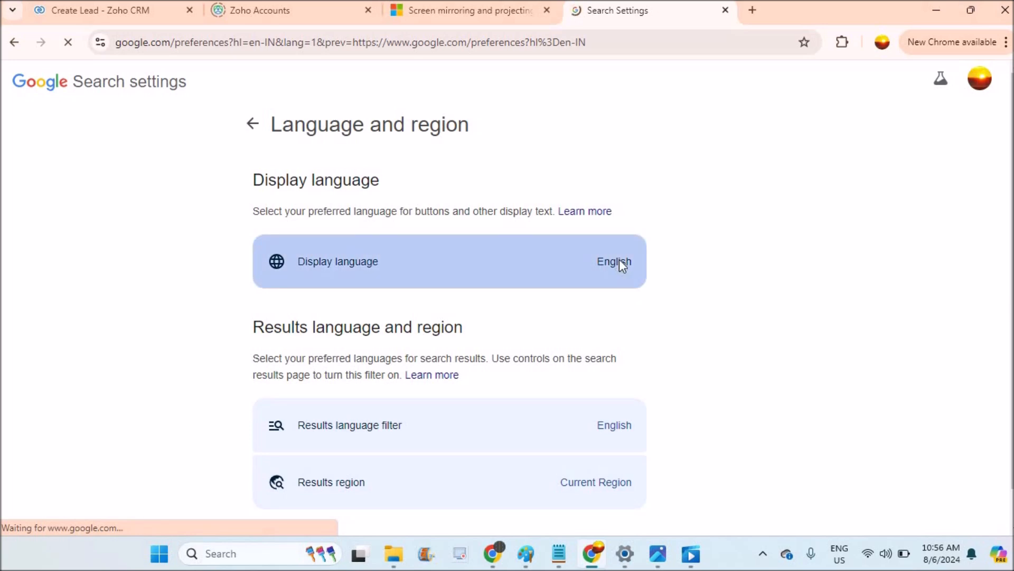
pyautogui.click(449, 261)
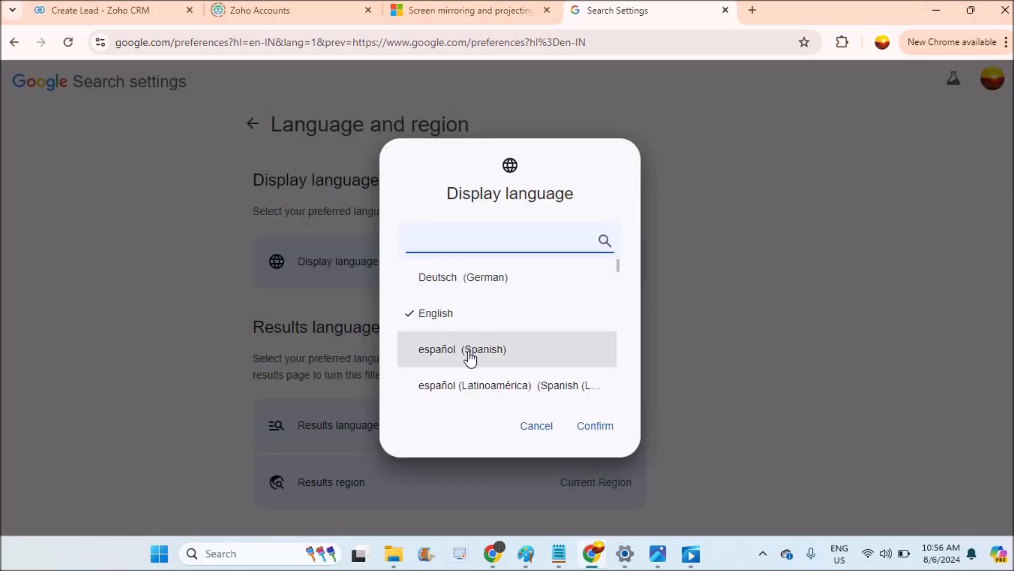
pyautogui.click(462, 349)
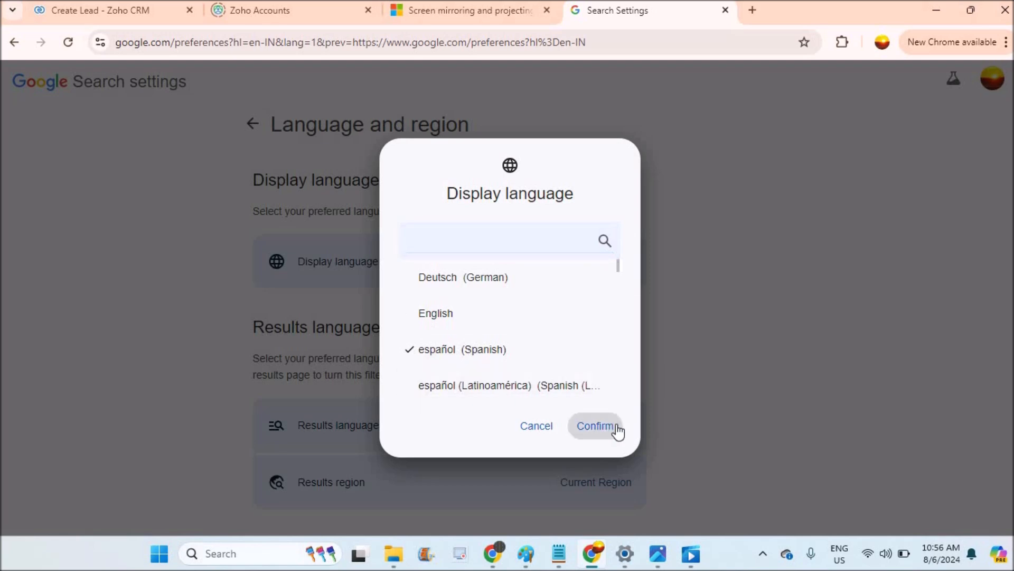
pyautogui.click(595, 426)
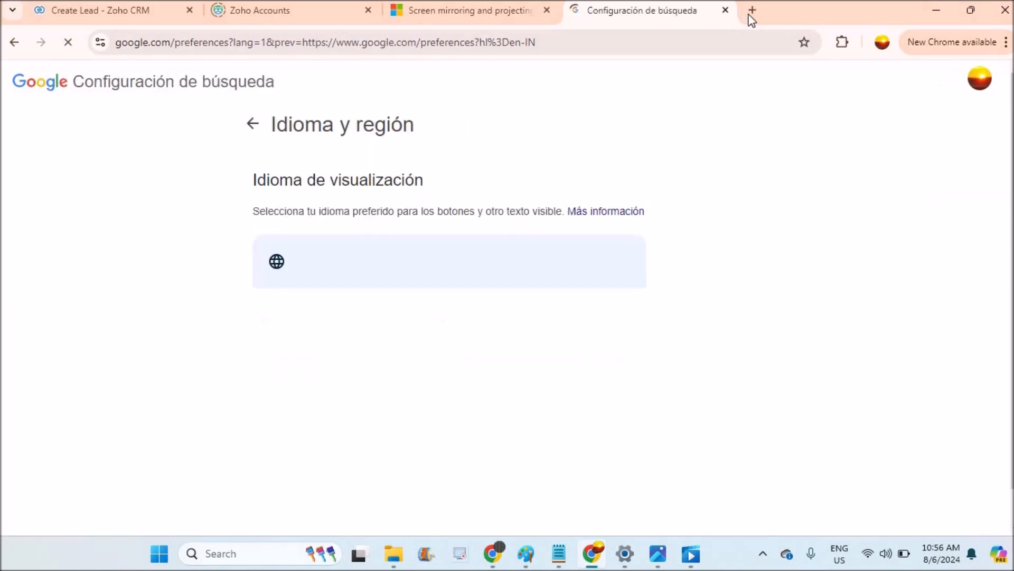
# Search for 'search and destroy' in a new tab and scroll the Spanish results
pyautogui.click(752, 9)
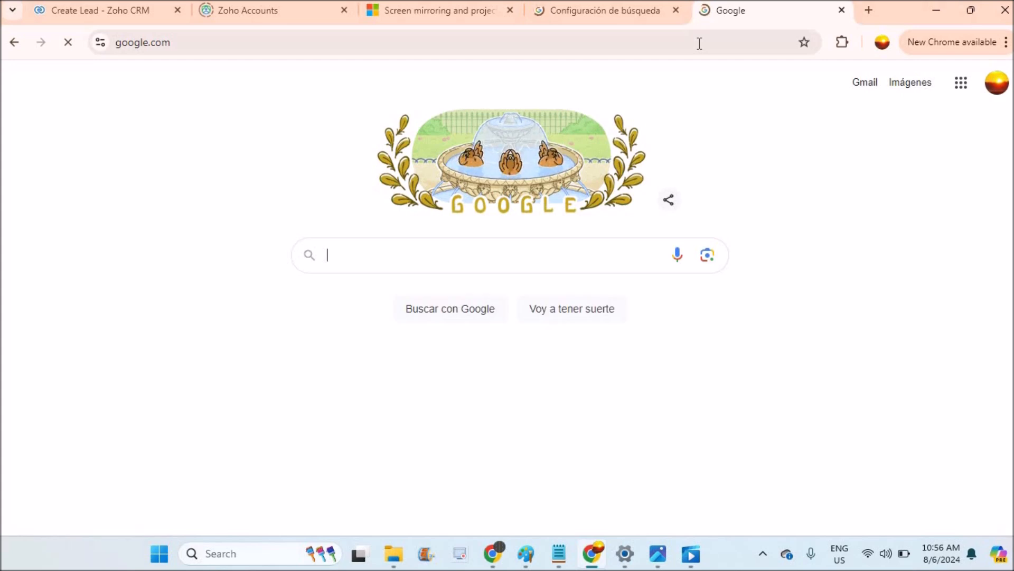
pyautogui.write('search')
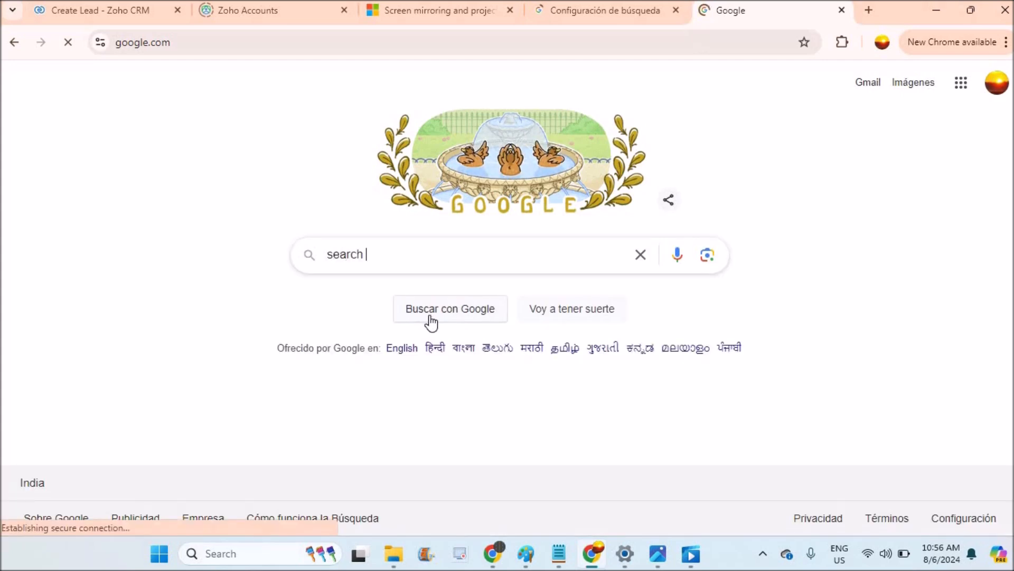
pyautogui.moveTo(337, 323)
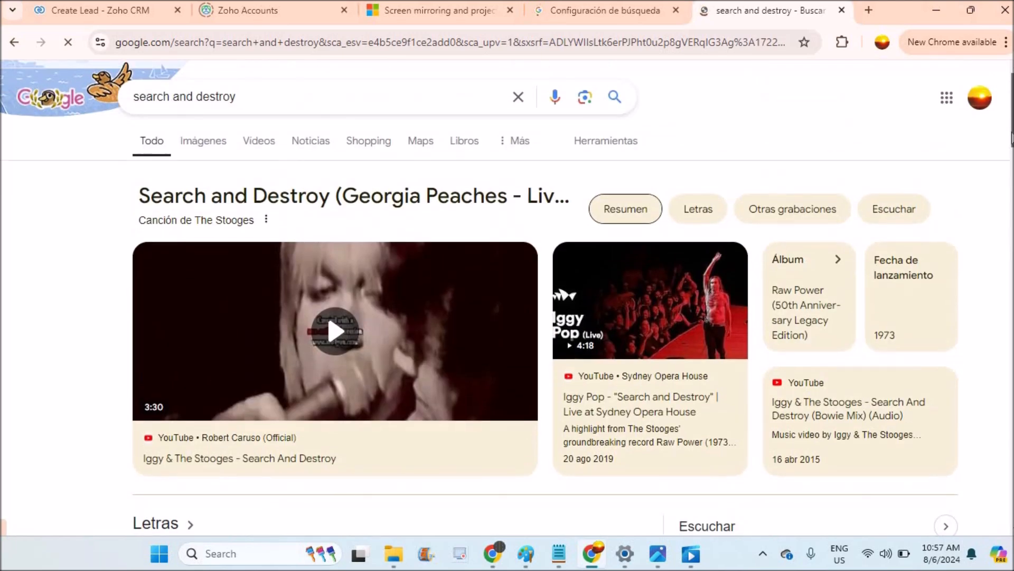
pyautogui.moveTo(203, 140)
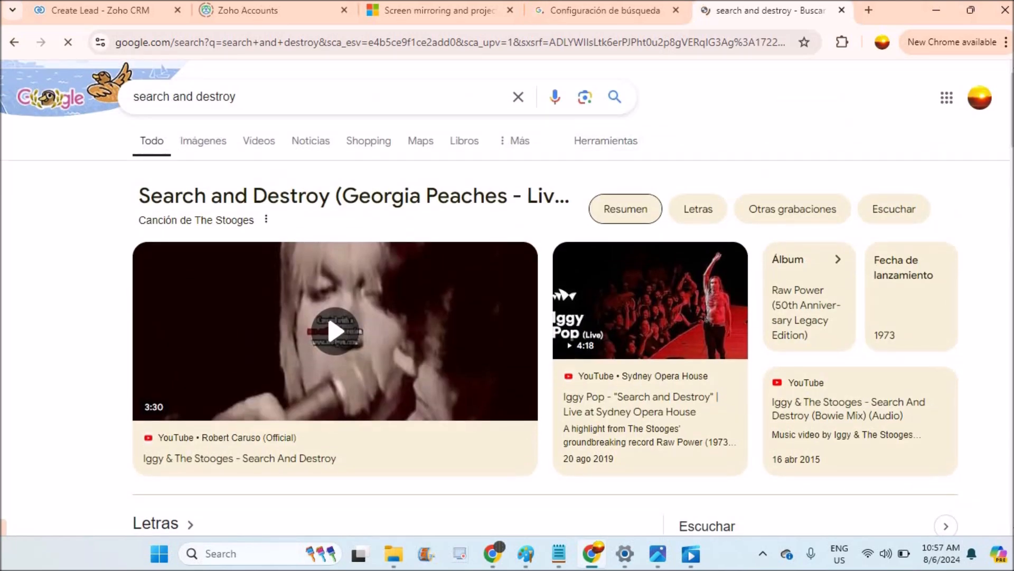
pyautogui.scroll(-3)
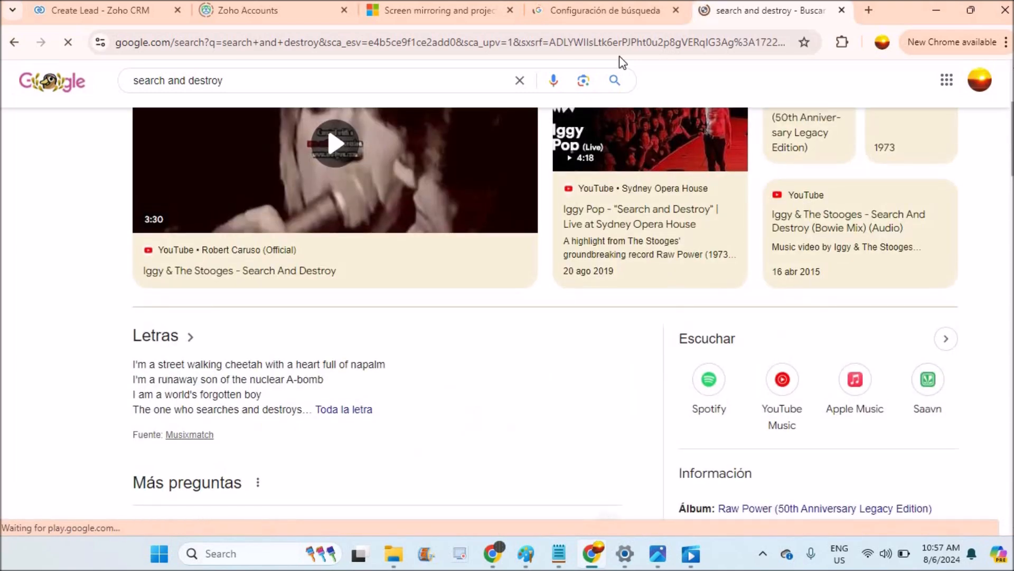
pyautogui.click(601, 11)
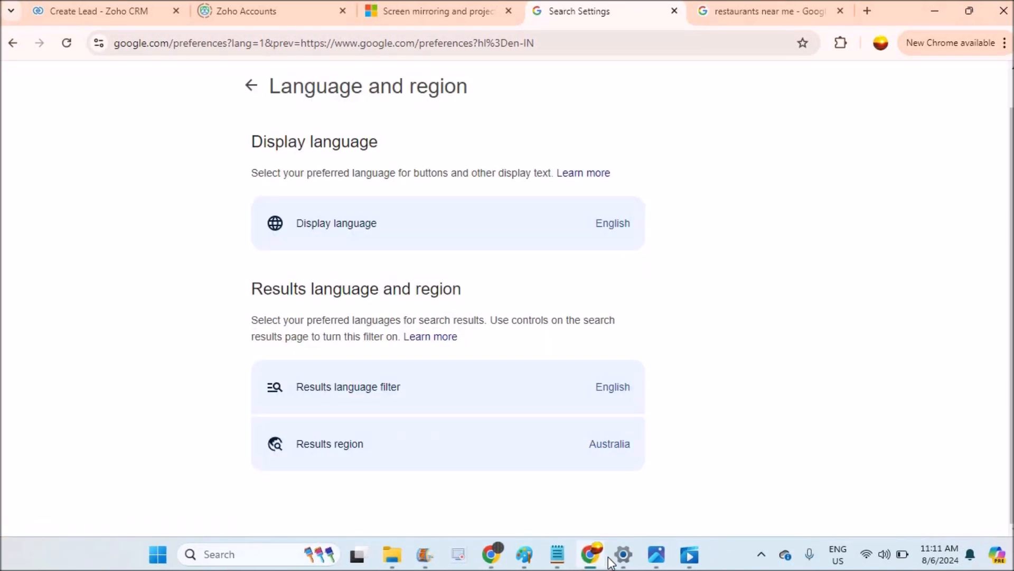
pyautogui.moveTo(631, 504)
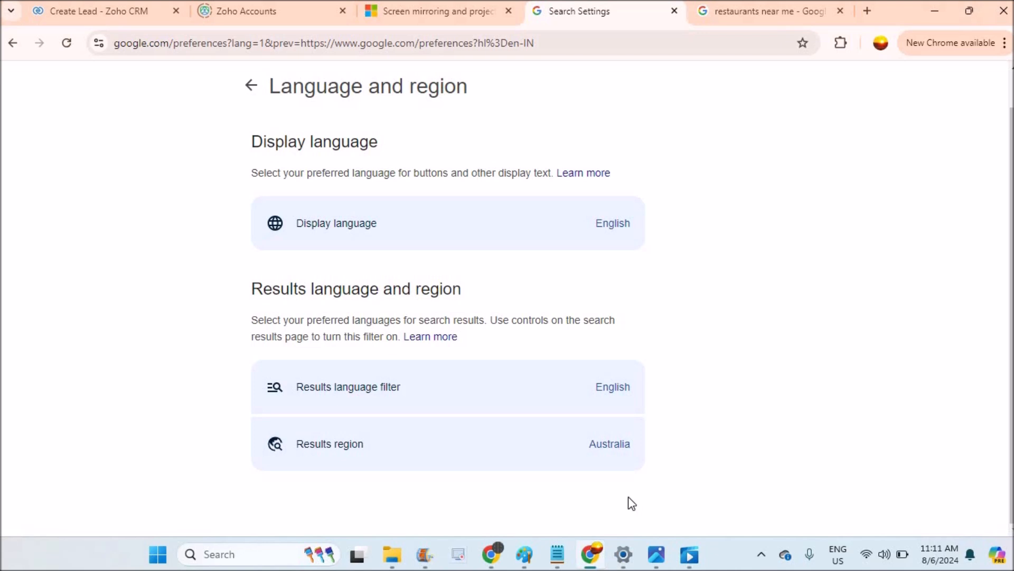
pyautogui.click(447, 222)
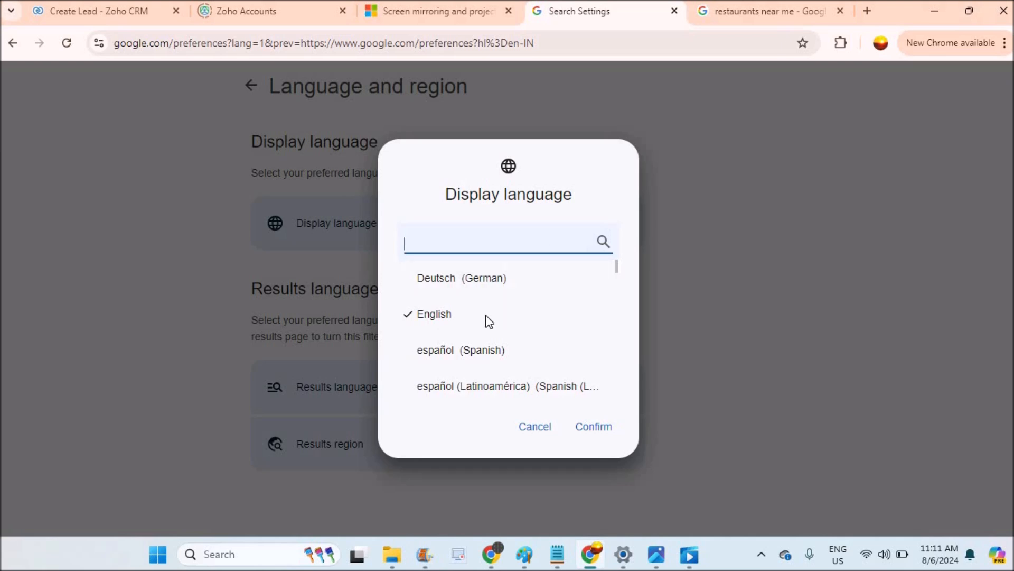
pyautogui.moveTo(461, 350)
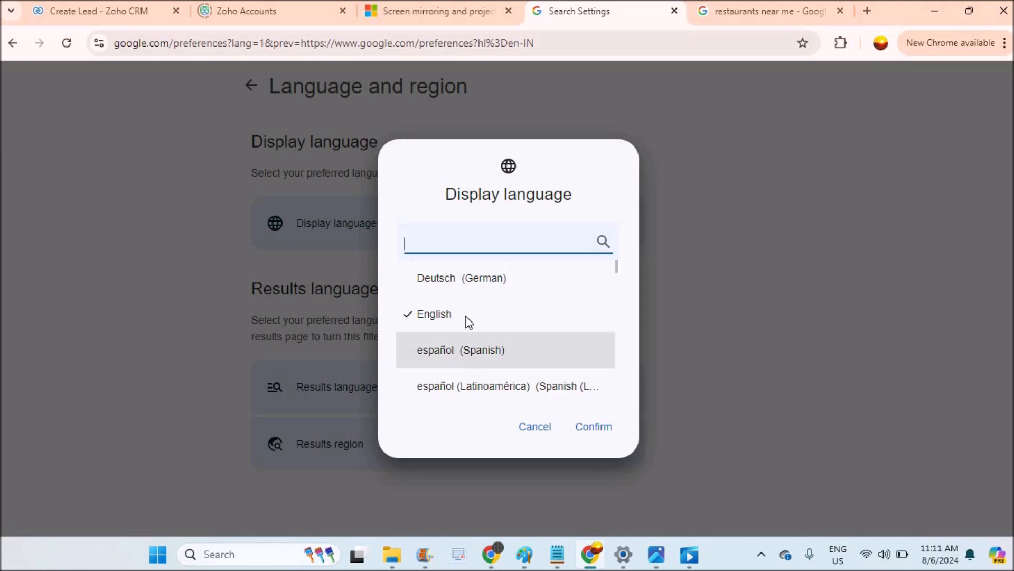
pyautogui.click(534, 425)
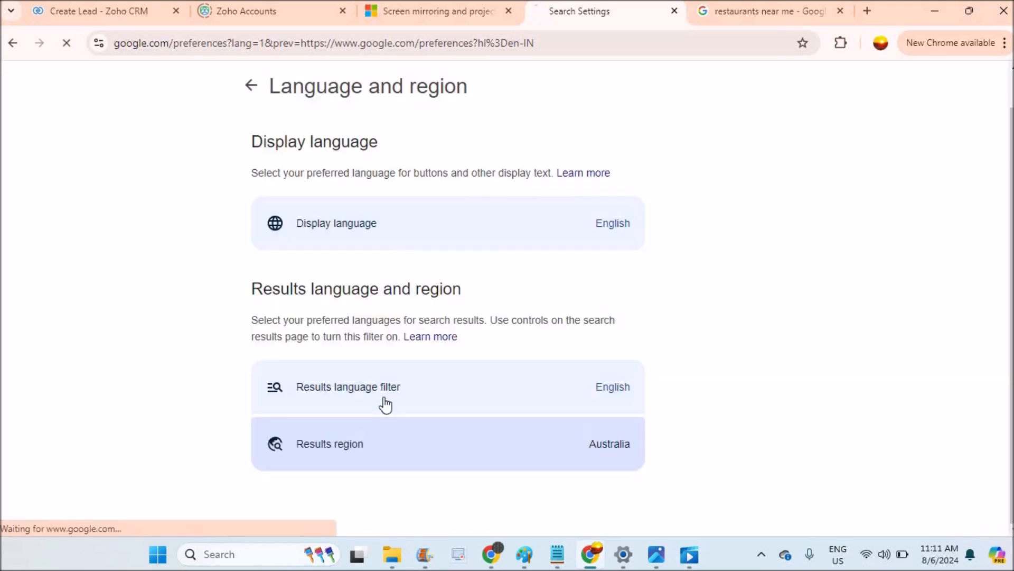
pyautogui.moveTo(419, 439)
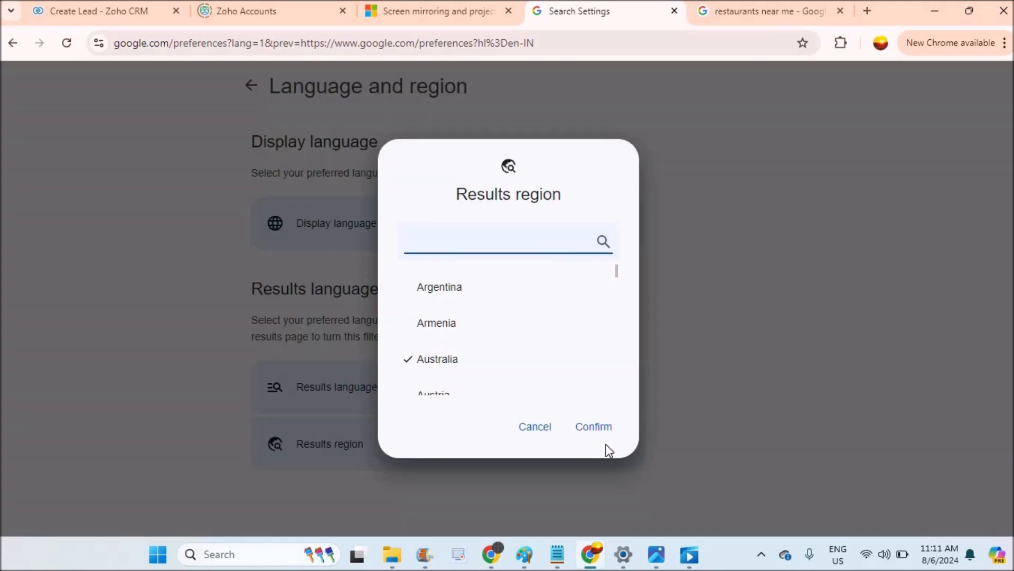
pyautogui.scroll(-3)
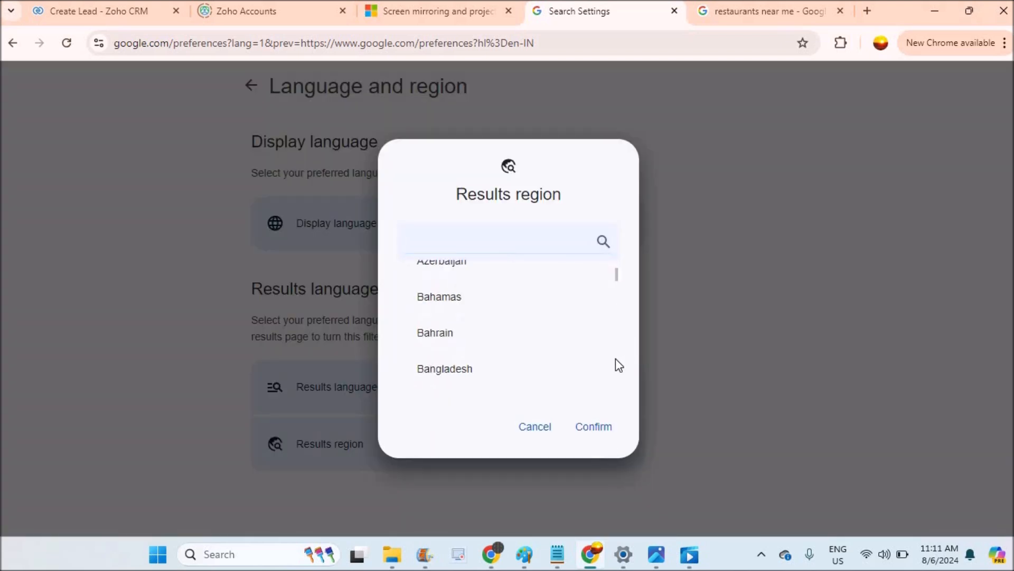
pyautogui.scroll(-3)
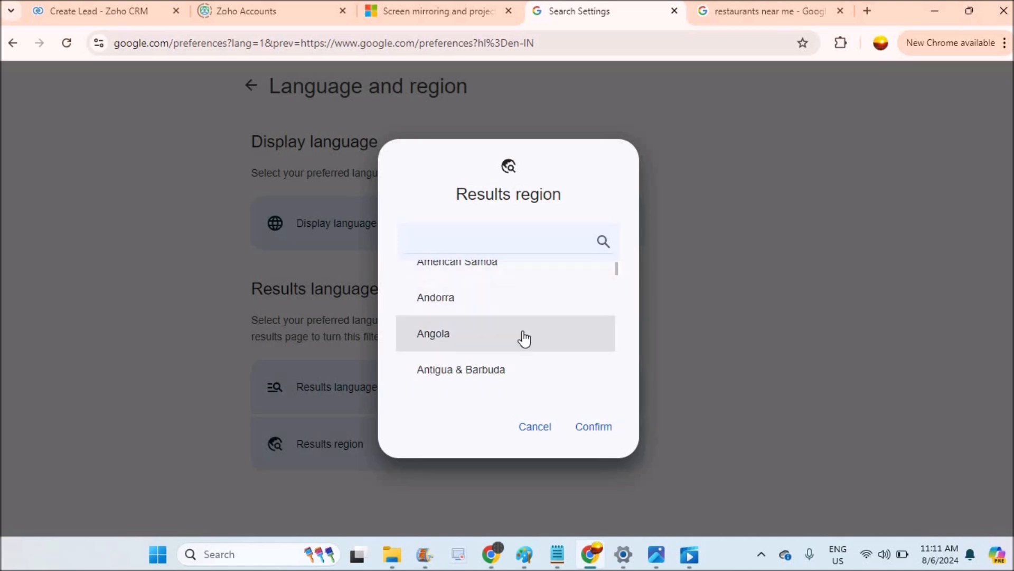
pyautogui.moveTo(620, 329)
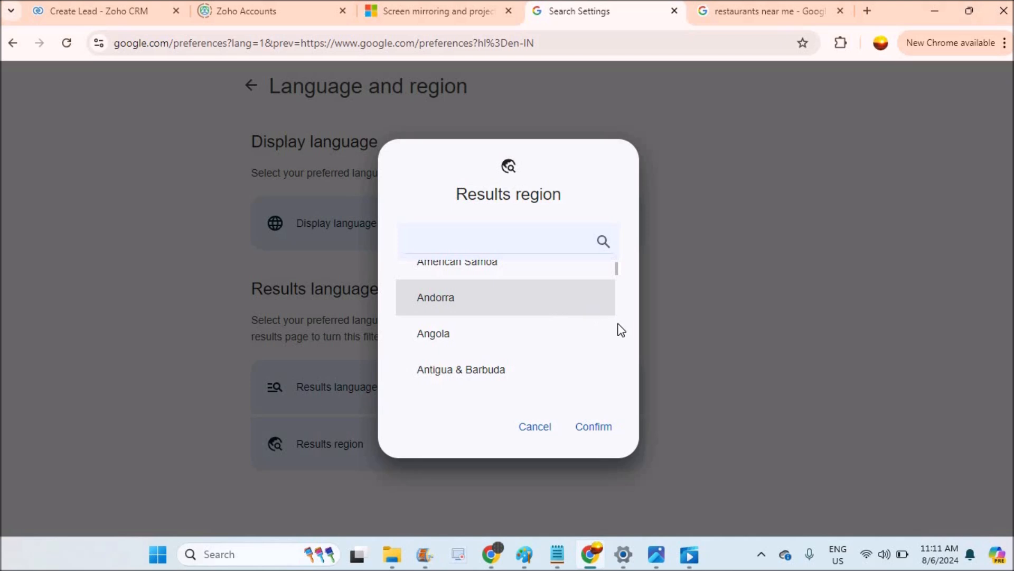
pyautogui.scroll(-3)
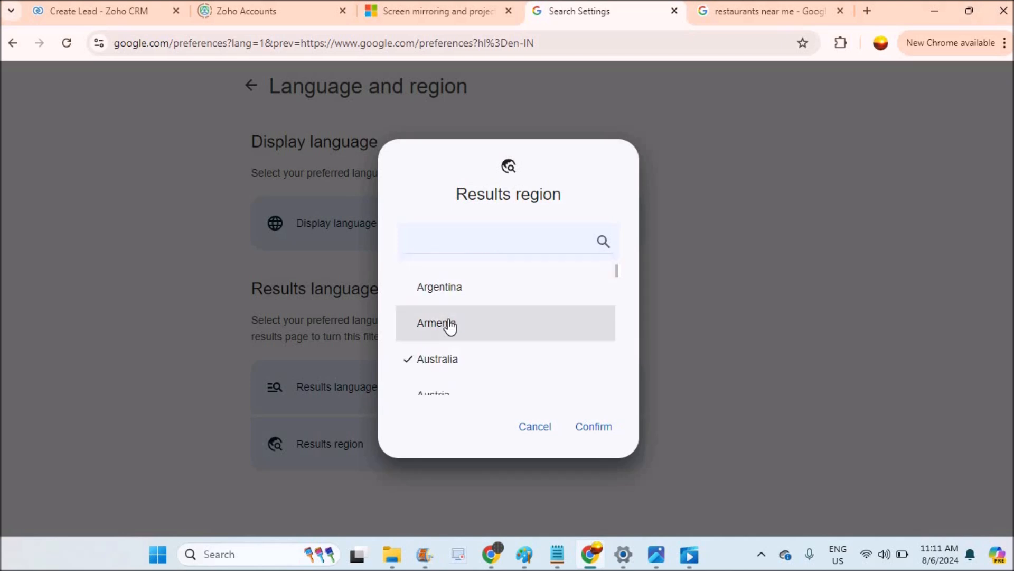
pyautogui.moveTo(452, 332)
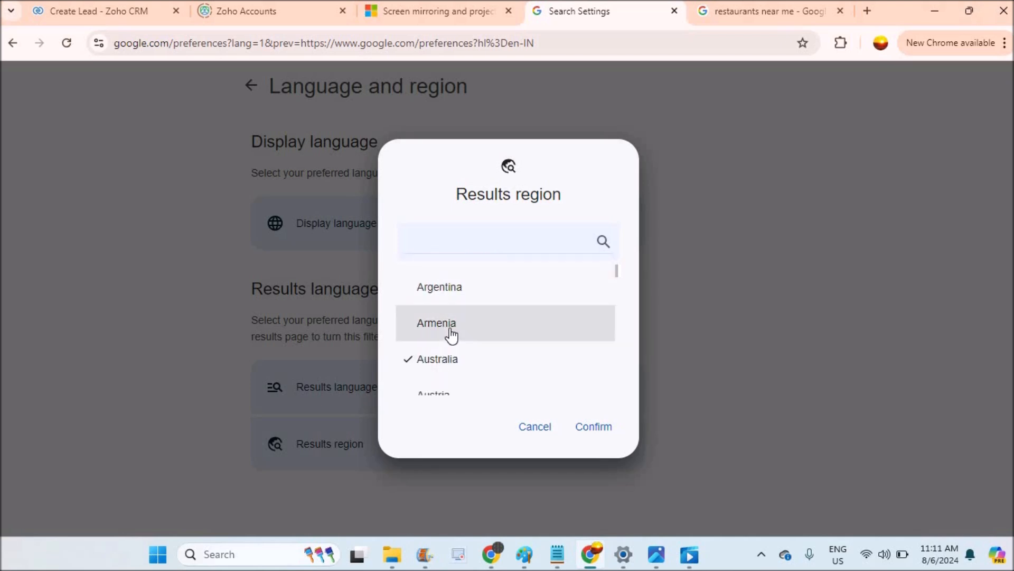
pyautogui.click(435, 323)
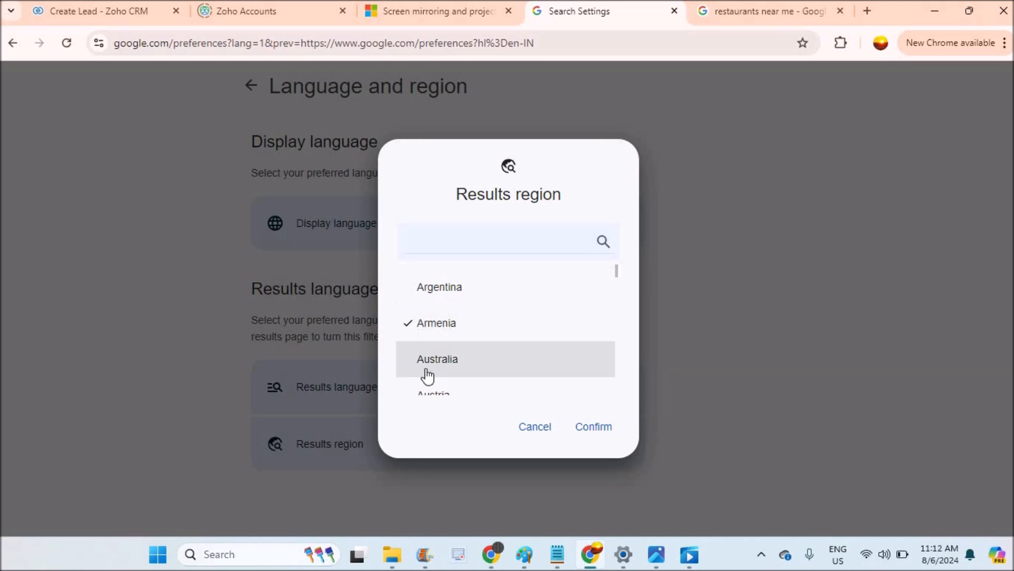
pyautogui.click(591, 426)
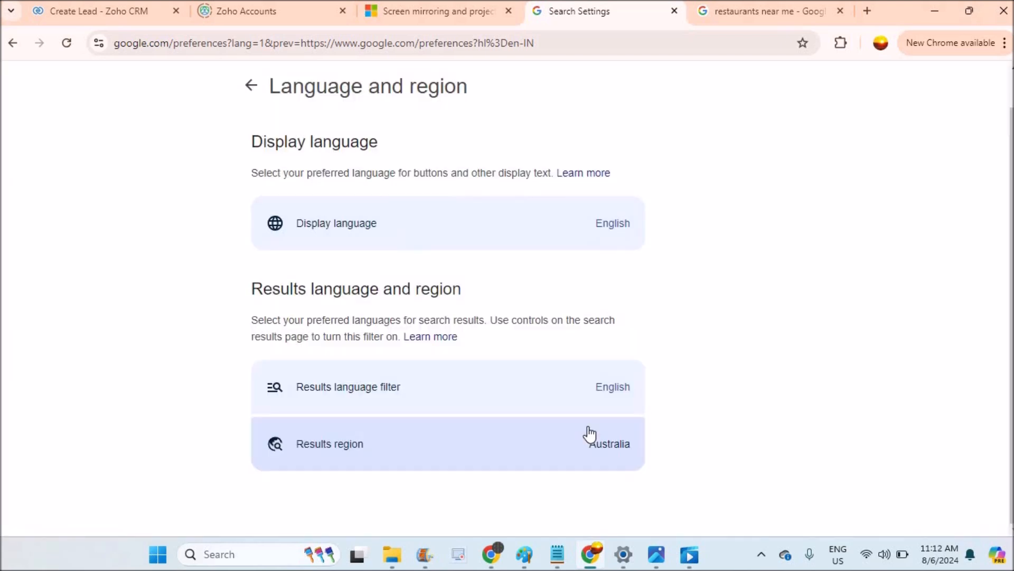
# From the Google home page, search 'hospital near me' via the 'hos' suggestion and scroll results
pyautogui.click(764, 11)
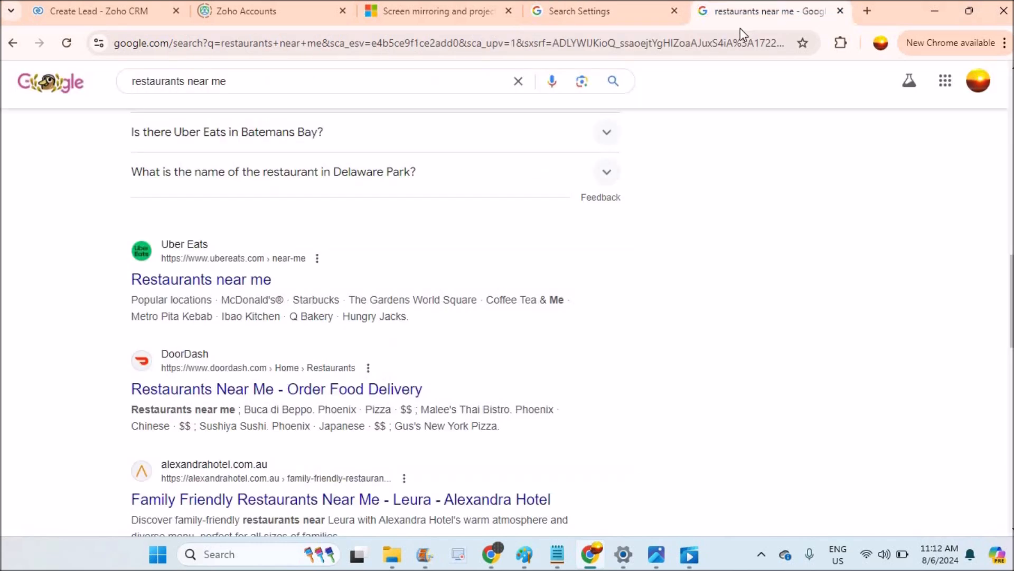
pyautogui.click(452, 43)
pyautogui.write('google.com')
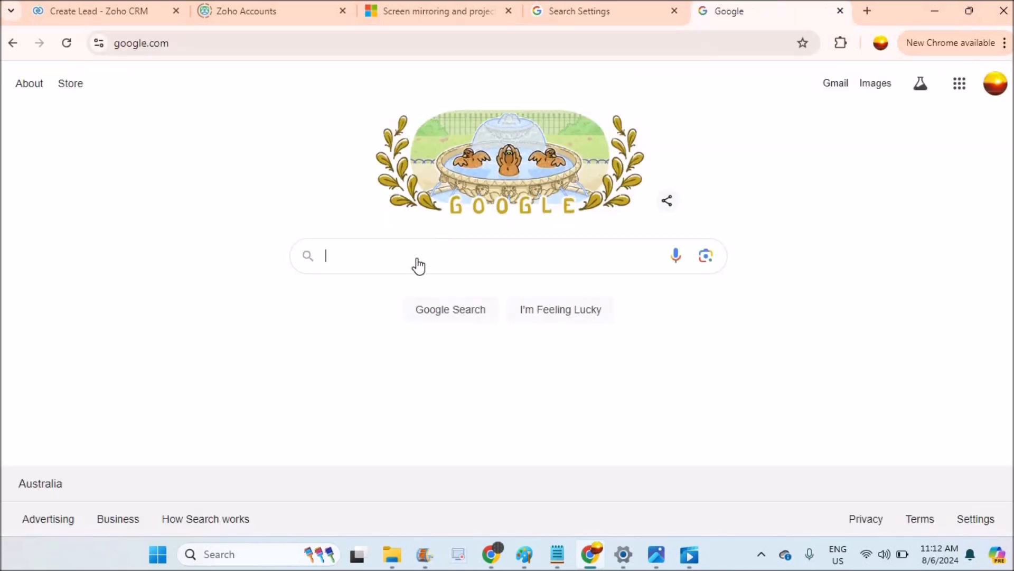
pyautogui.click(414, 256)
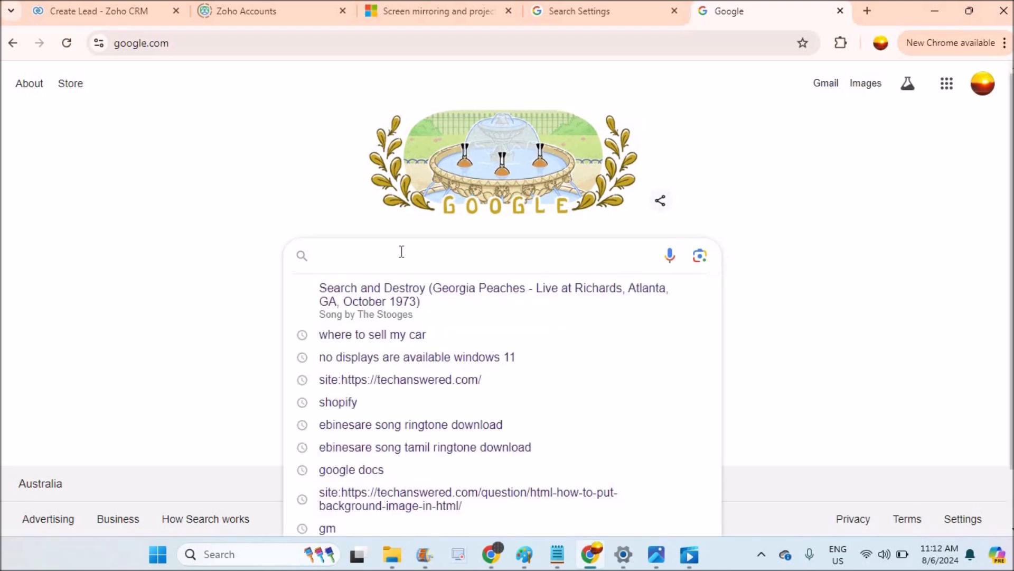
pyautogui.write('hospital')
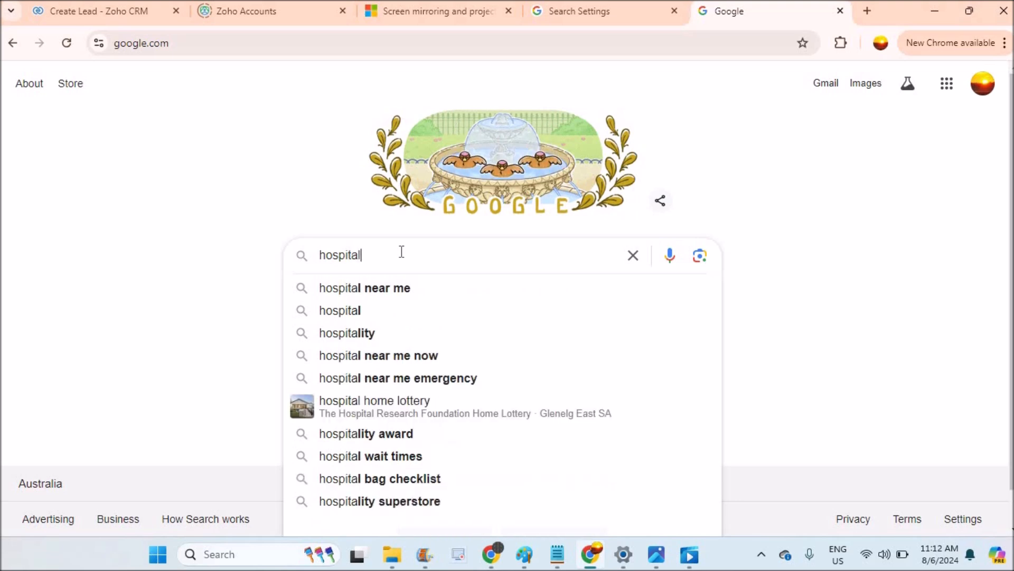
pyautogui.click(364, 288)
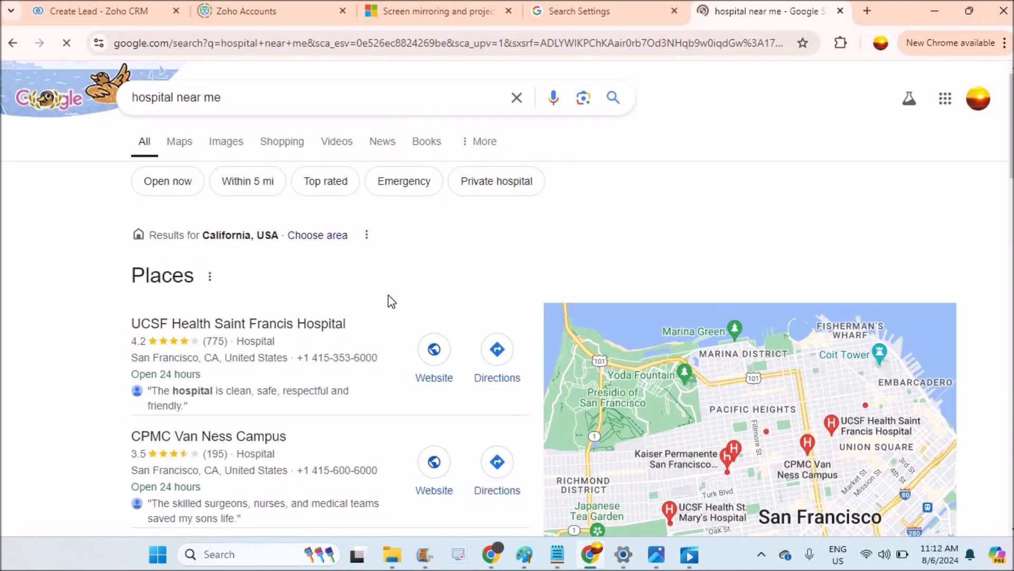
pyautogui.moveTo(36, 318)
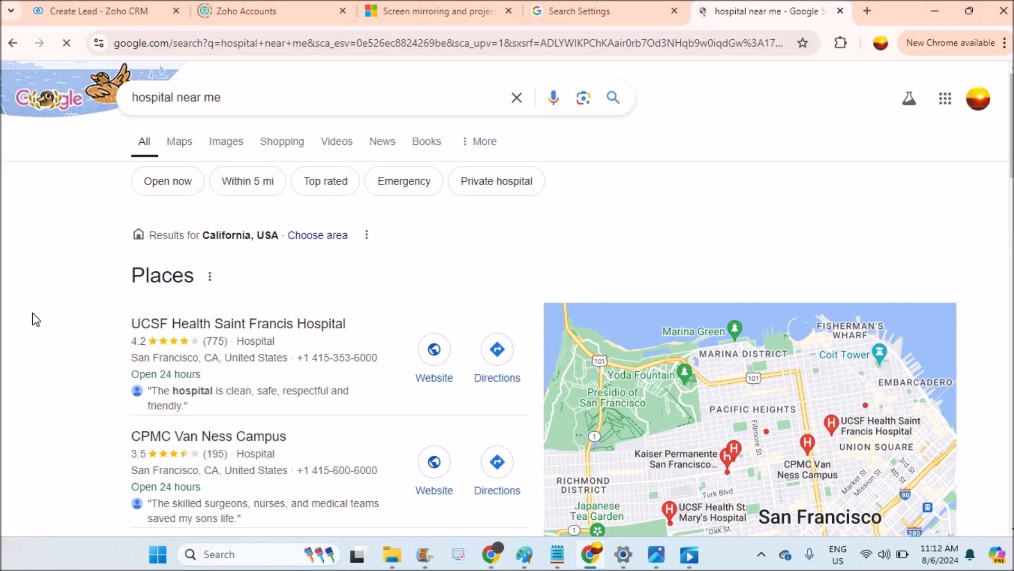
pyautogui.scroll(-3)
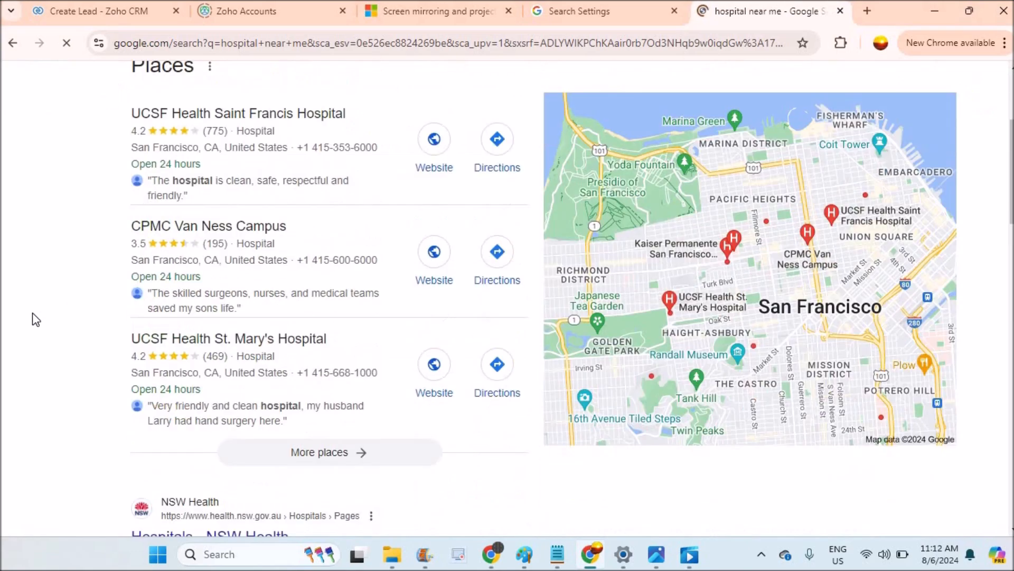
pyautogui.scroll(-3)
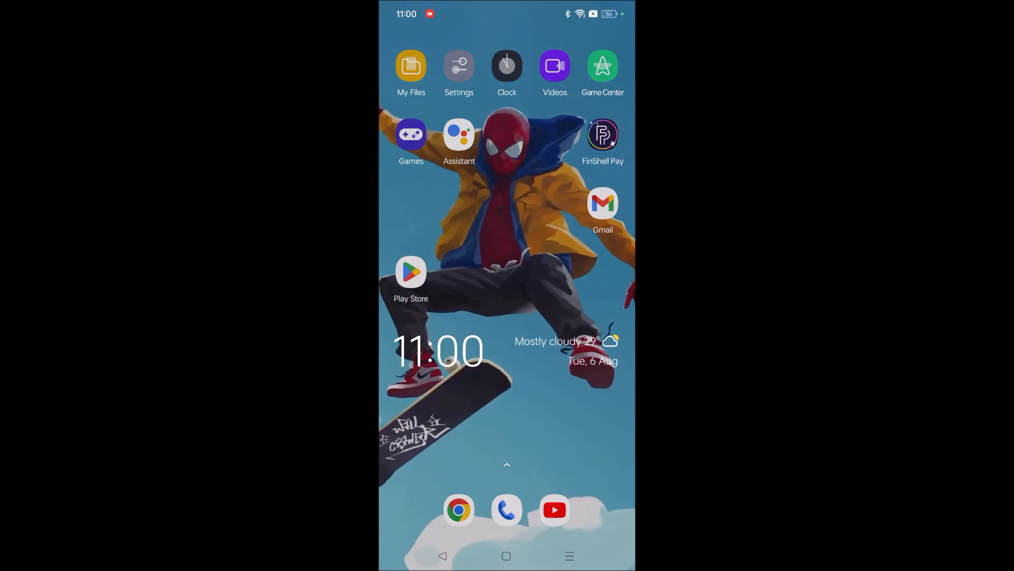
# In the phone's Chrome, go to Google Search settings' Language and region page
pyautogui.click(459, 510)
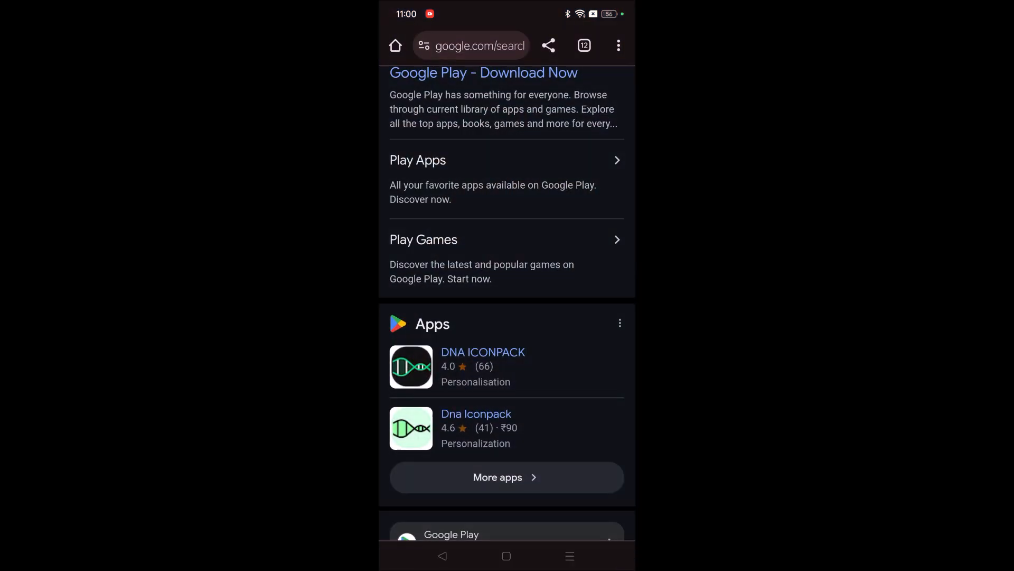
pyautogui.click(471, 45)
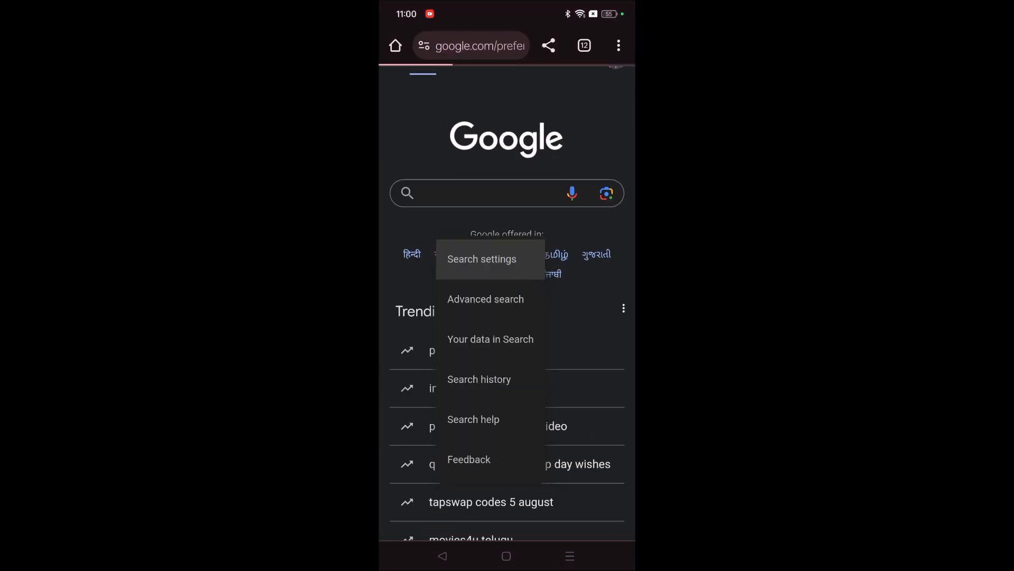
pyautogui.click(481, 259)
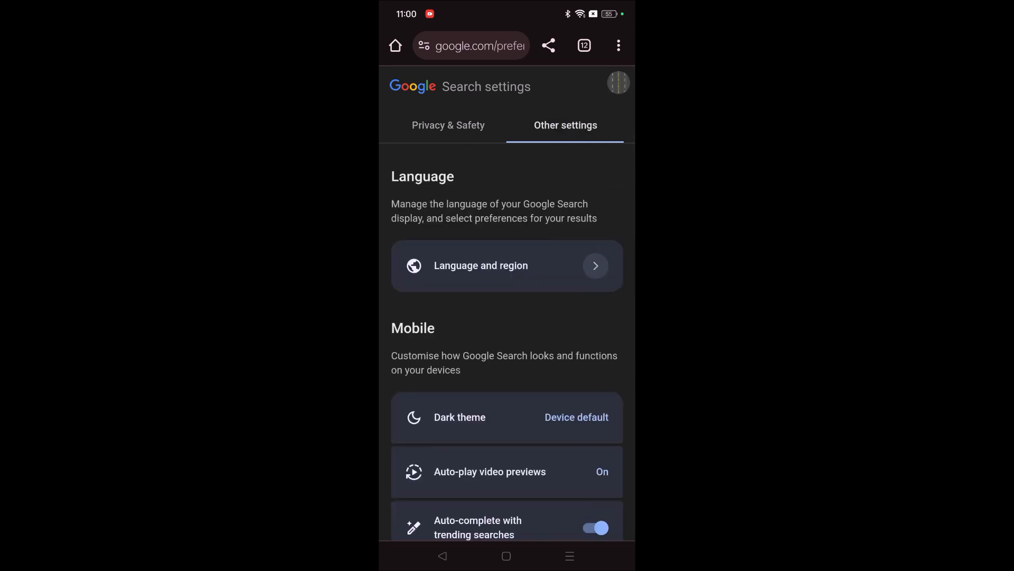
pyautogui.click(506, 266)
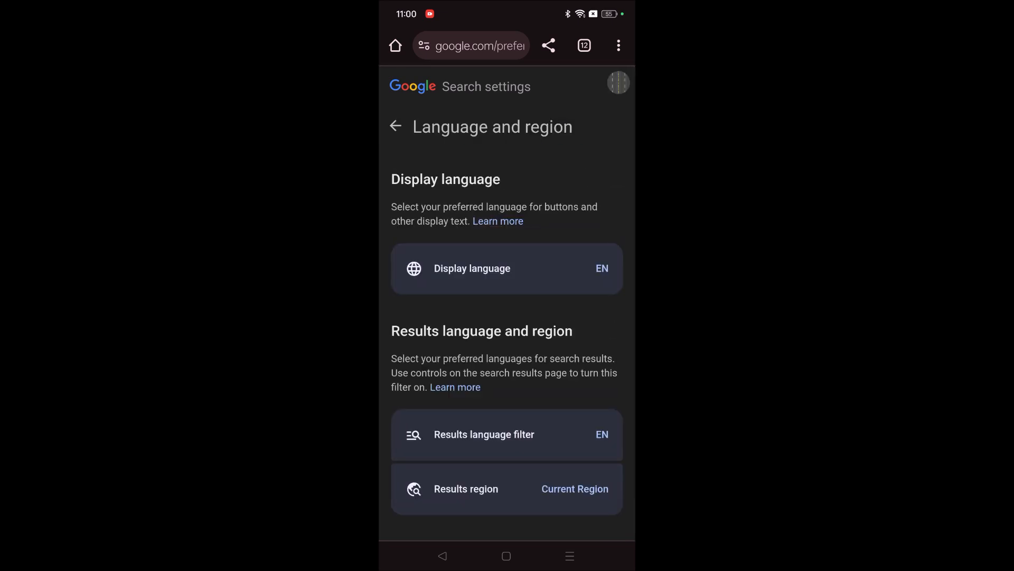